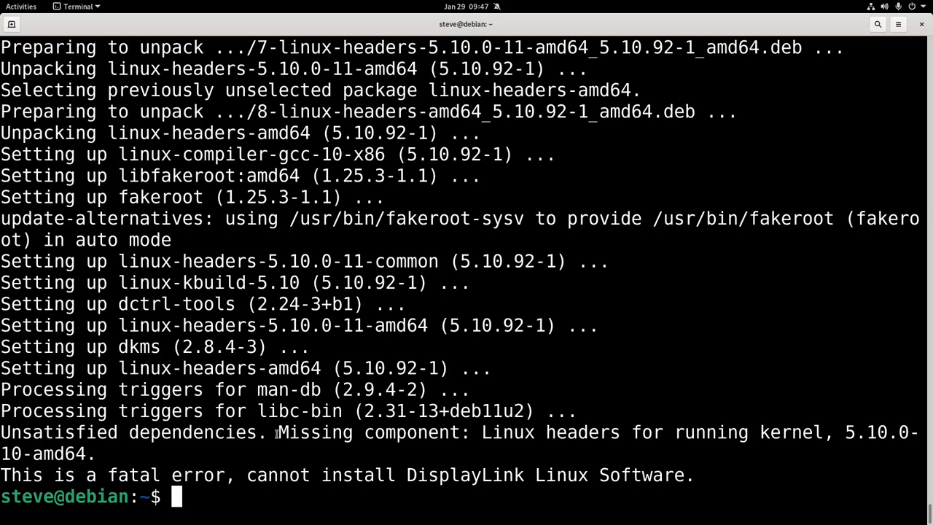
Step: Copy the kernel version from the error and compose 'sudo apt-get install linux-headers-'
left_click_drag(279, 432, 837, 432)
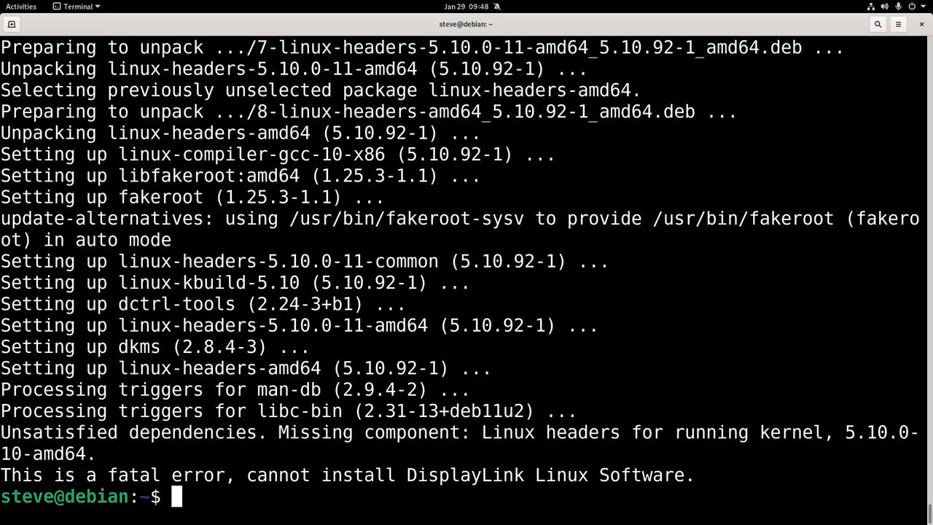
type("sudo apt-get")
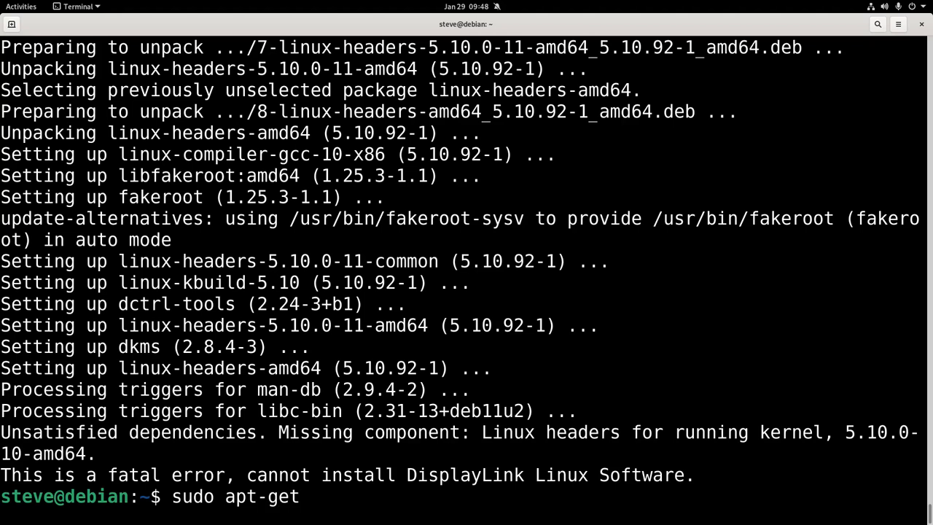
type("install linux-")
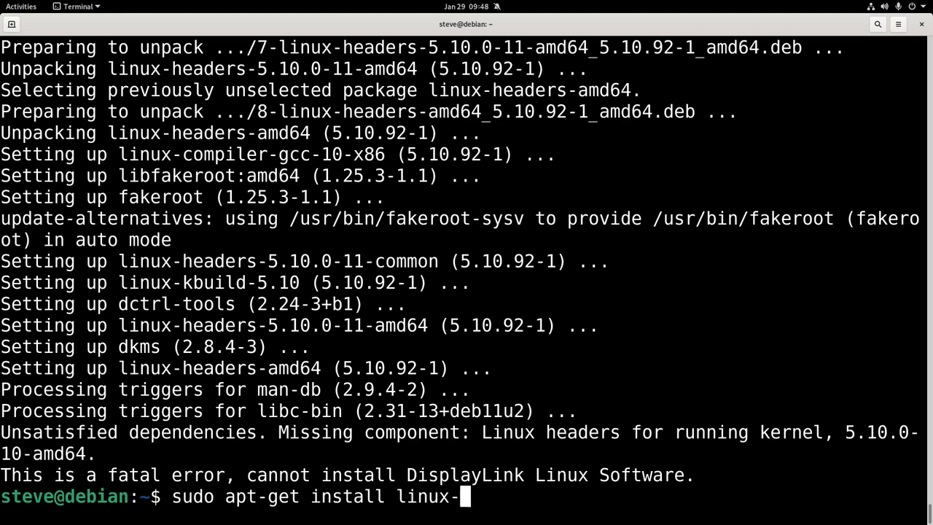
type("headers-")
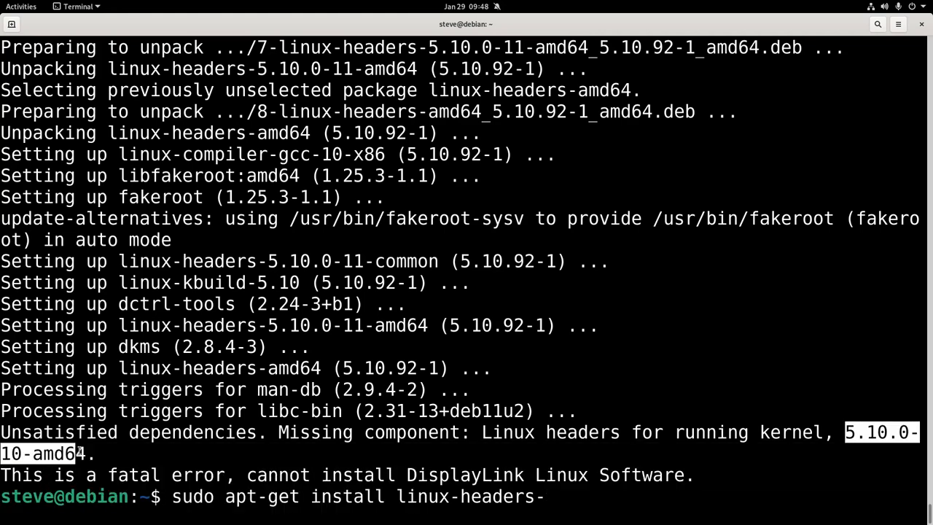
Step: Install linux-headers-5.10.0-10-amd64, then rerun sudo ./displaylink-driver-5.4.1-55.174.run to build the EVDI DKMS module
type("5.10.0-10-amd64")
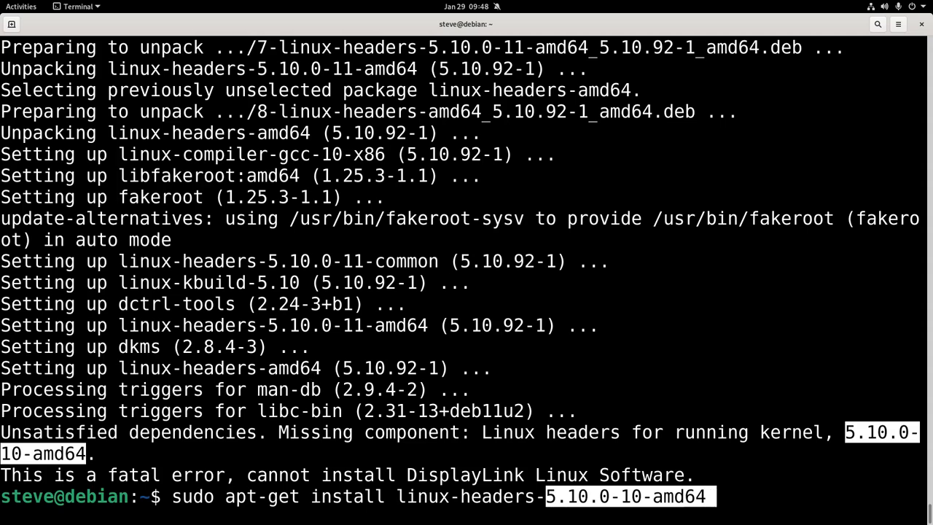
key("Return")
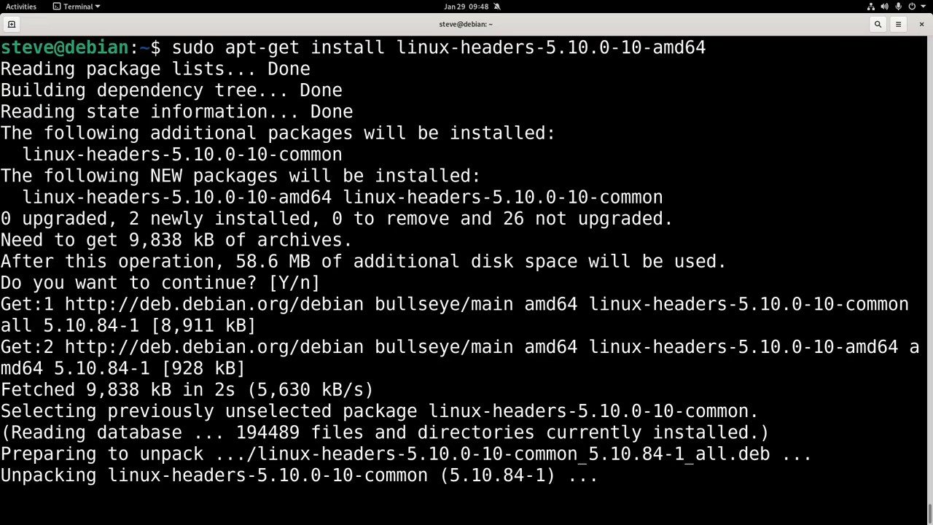
scroll("down", 3)
type("sudo ./displaylink-driver-5.4.1-55.174.run")
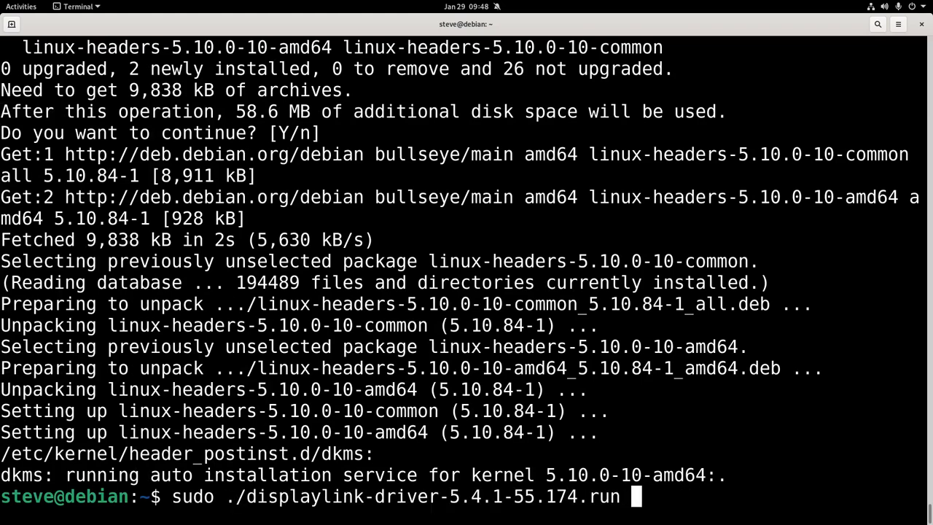
key("Return")
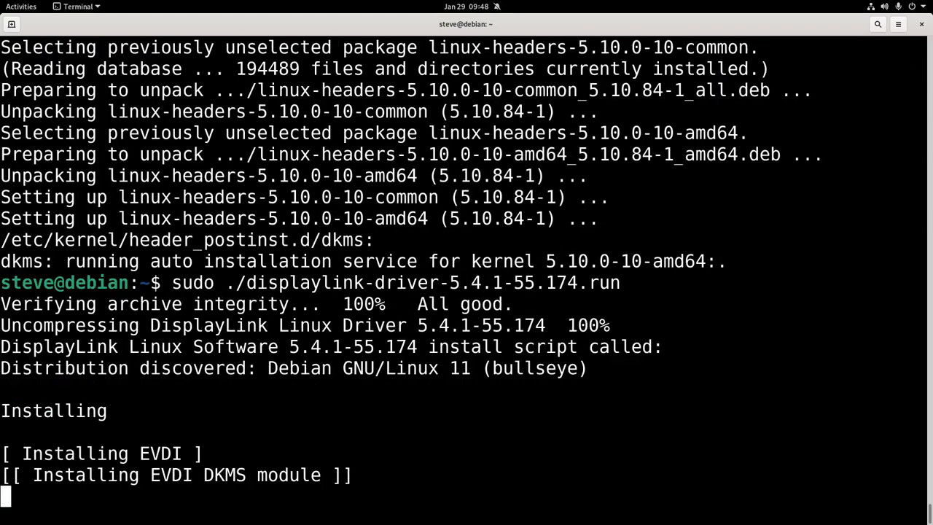